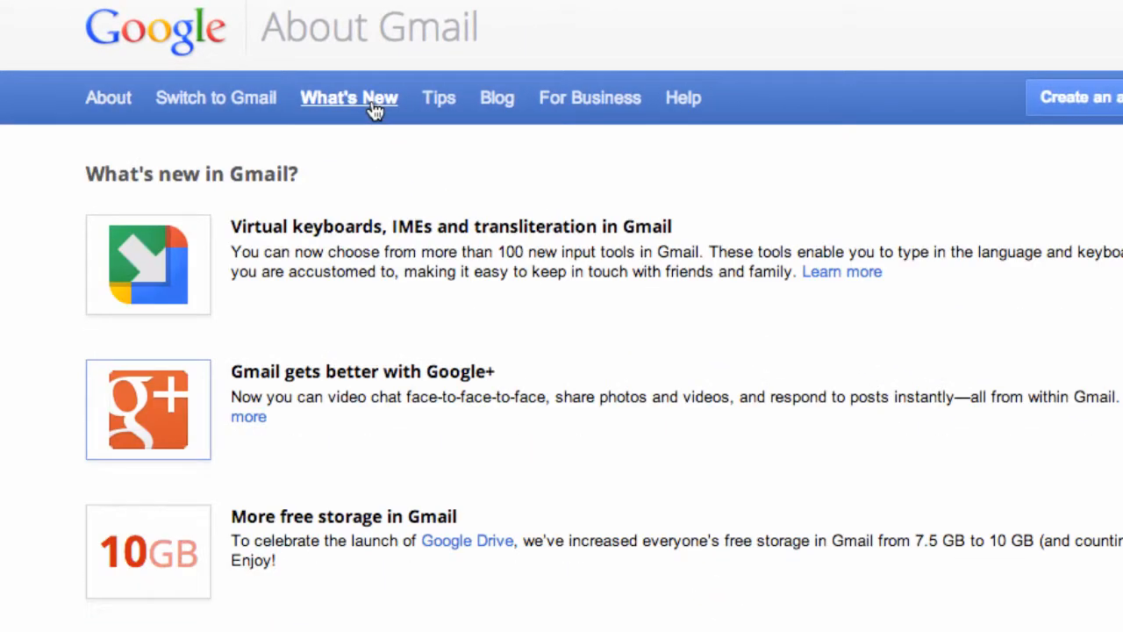
mouse_move(512, 138)
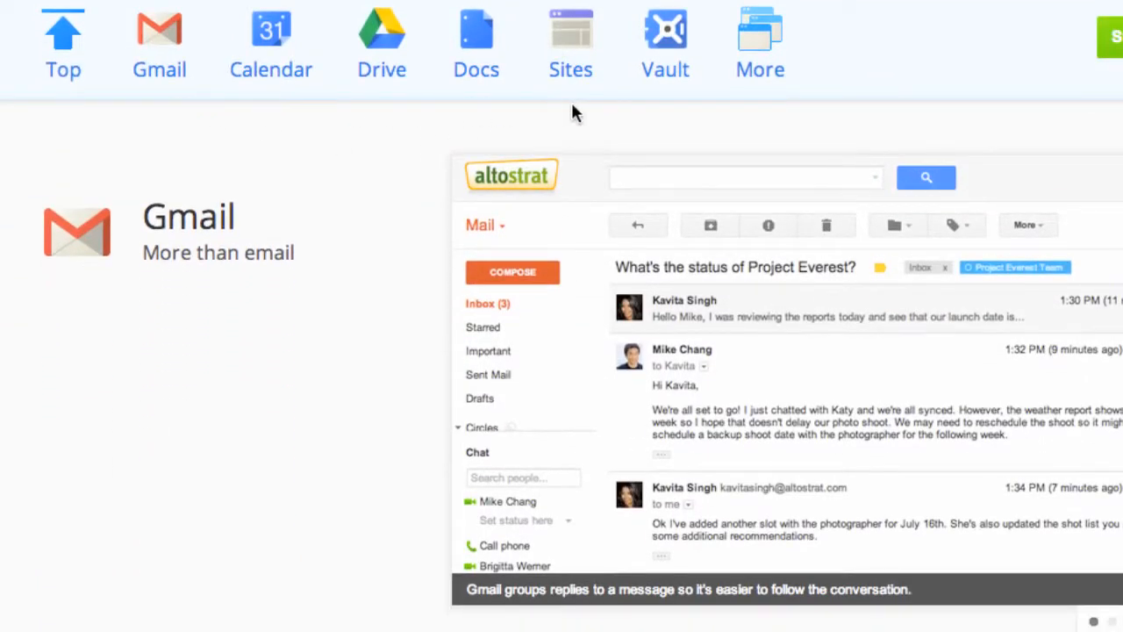
mouse_move(516, 106)
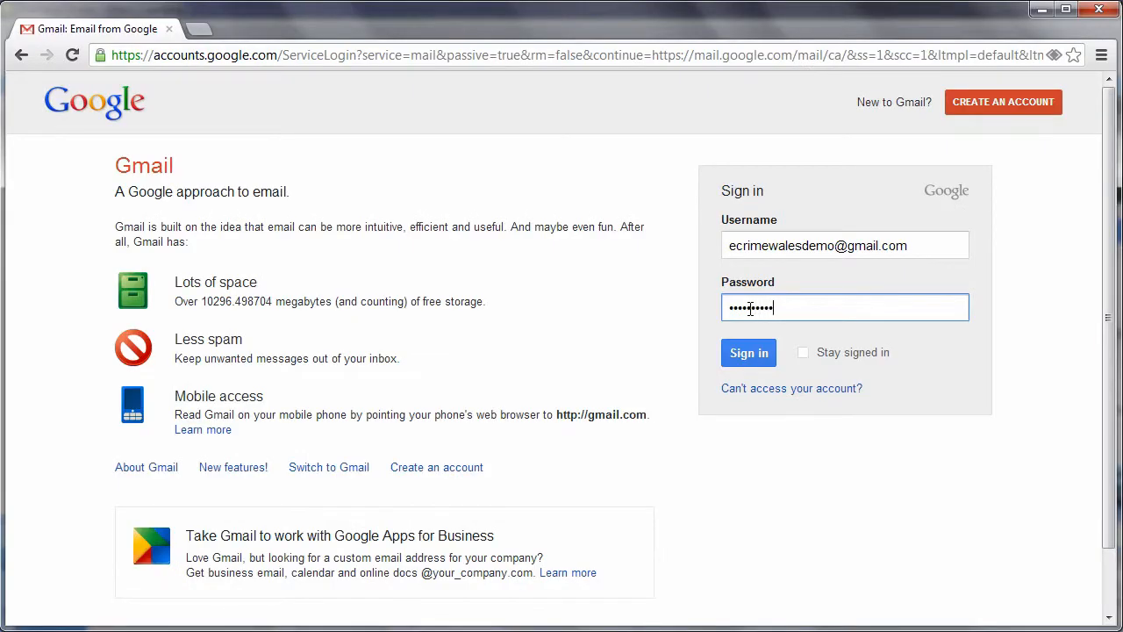
Sign in to Gmail with the filled-in credentials and open the account menu
click(748, 352)
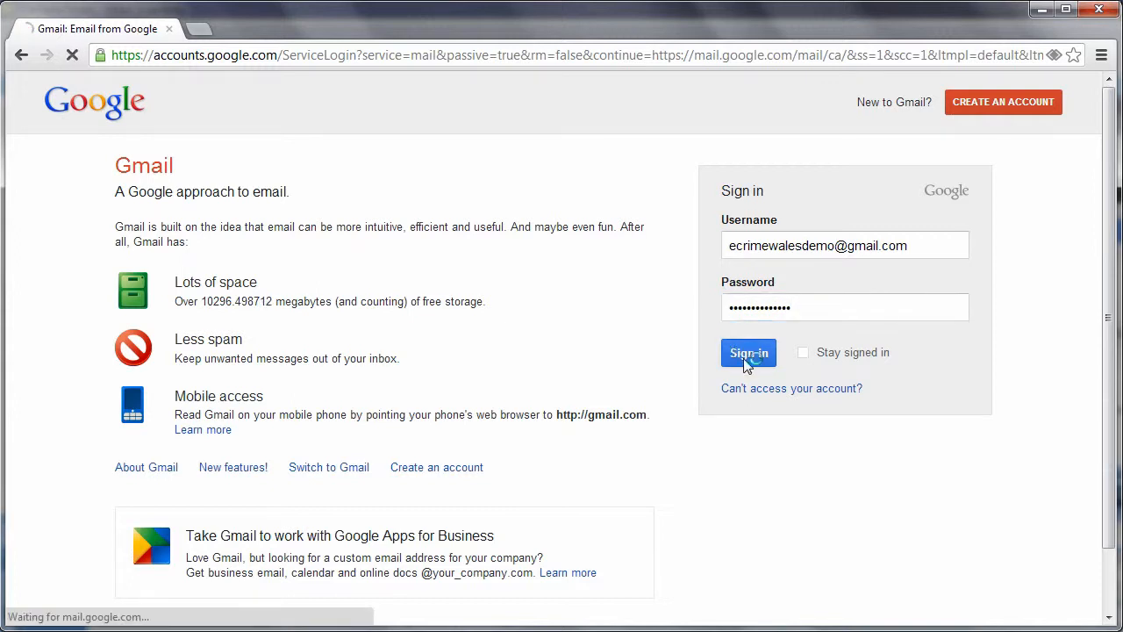
click(748, 353)
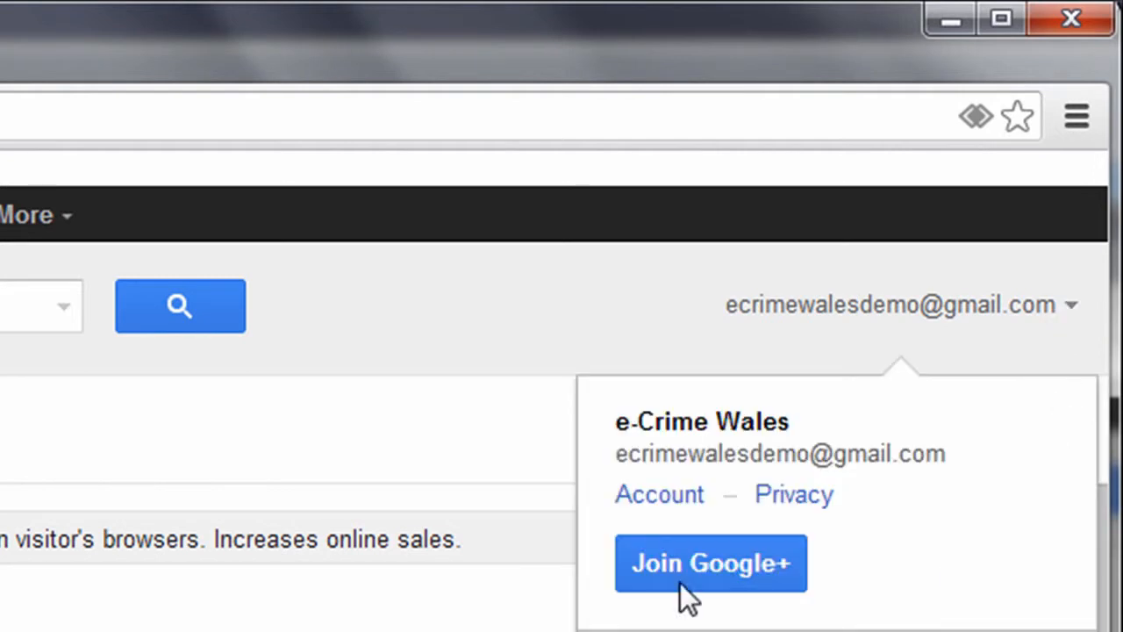
Go to Account settings and open the Change password form from Security
click(659, 494)
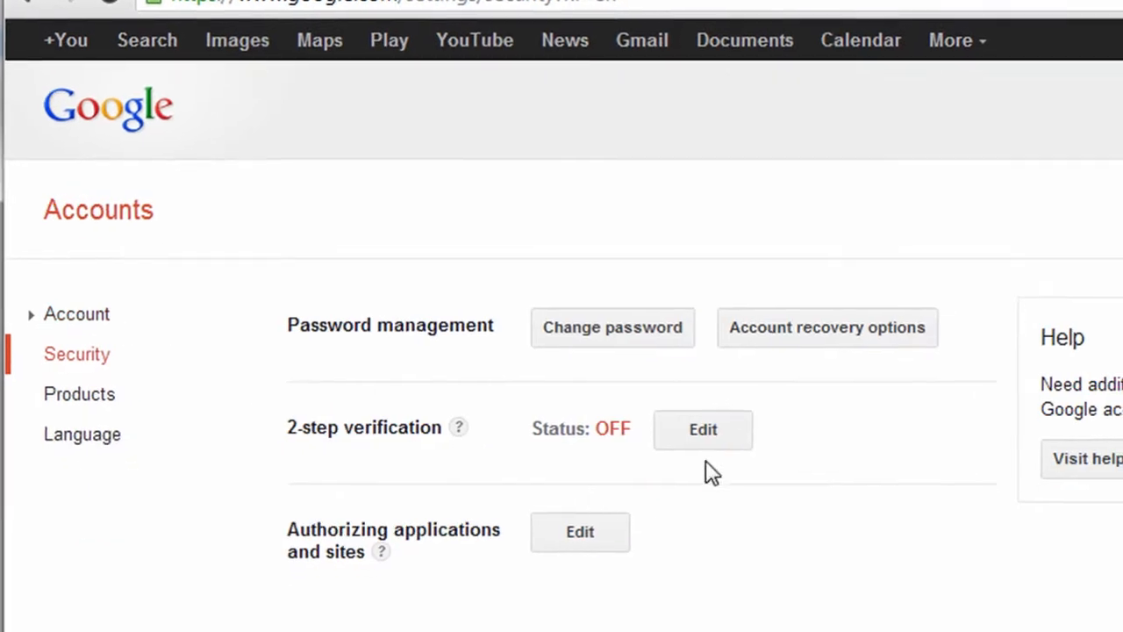
click(613, 326)
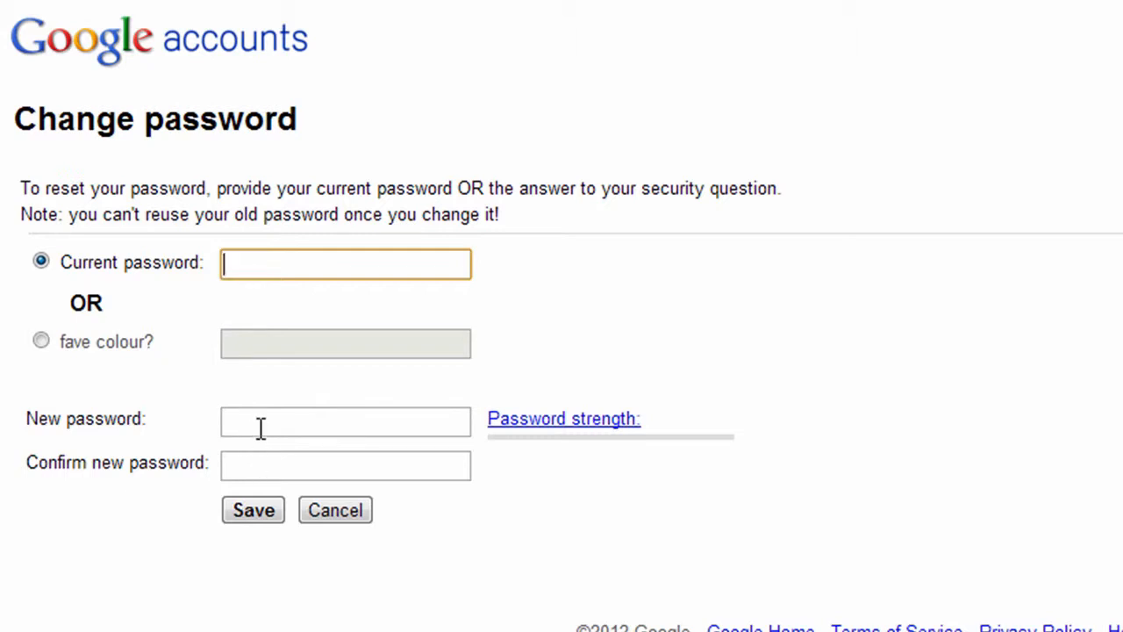
mouse_move(501, 448)
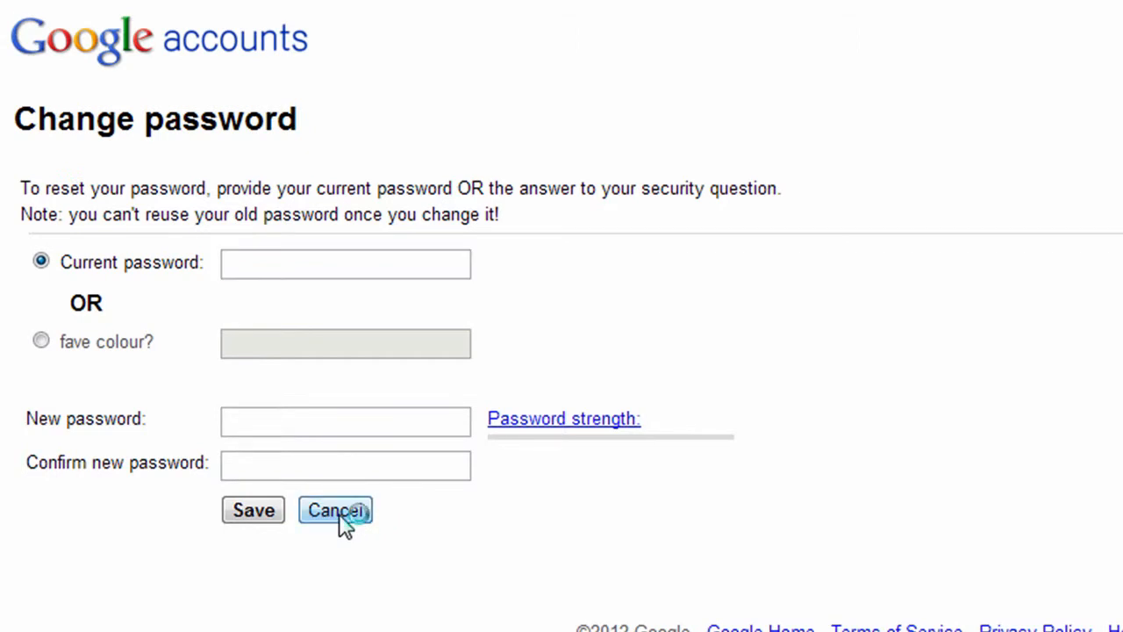
Cancel the Change password form without saving
click(336, 510)
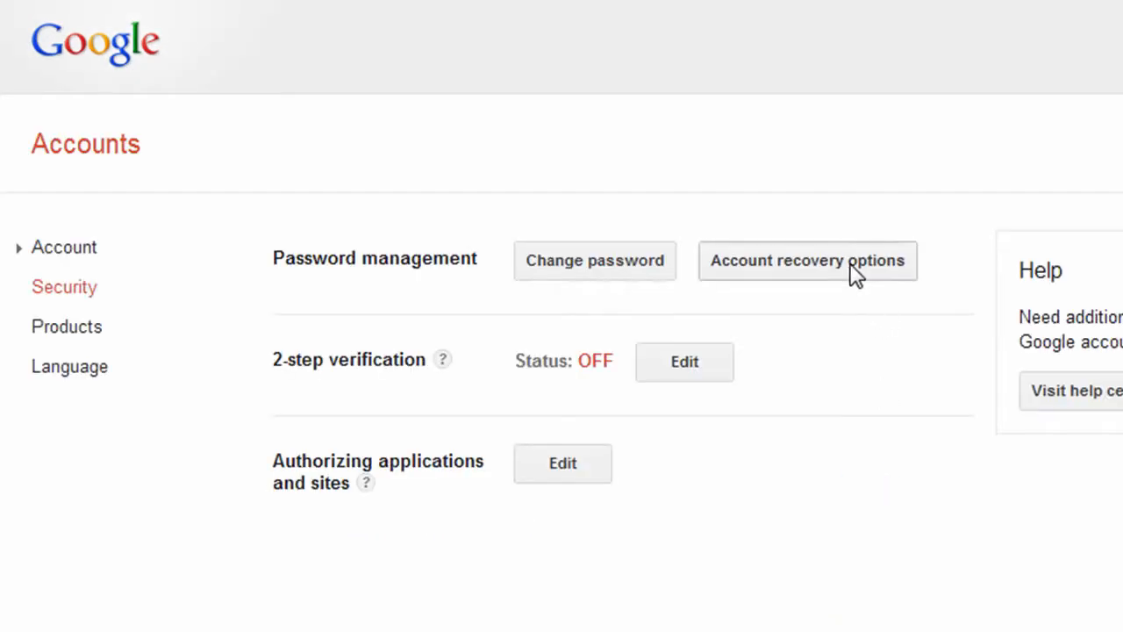
click(808, 261)
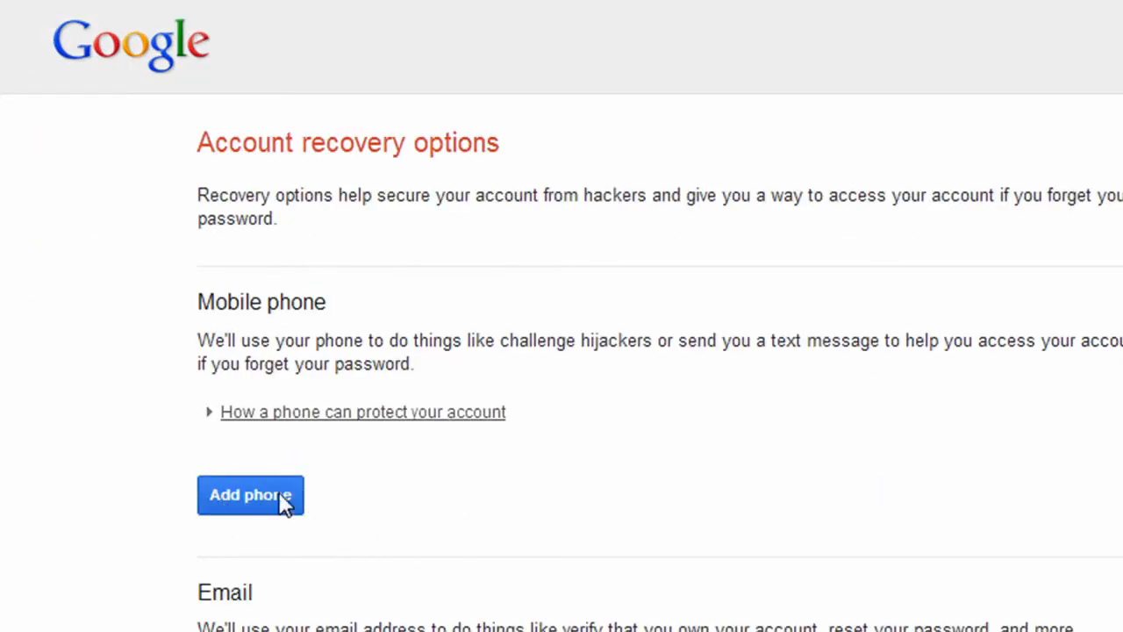
scroll(down, 3)
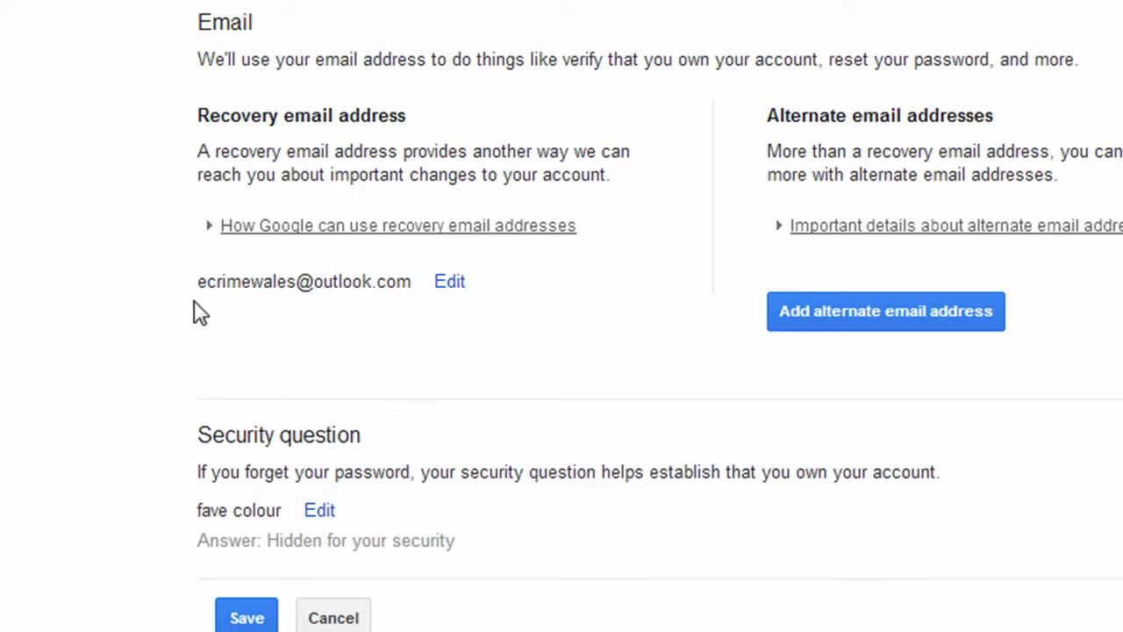
mouse_move(408, 307)
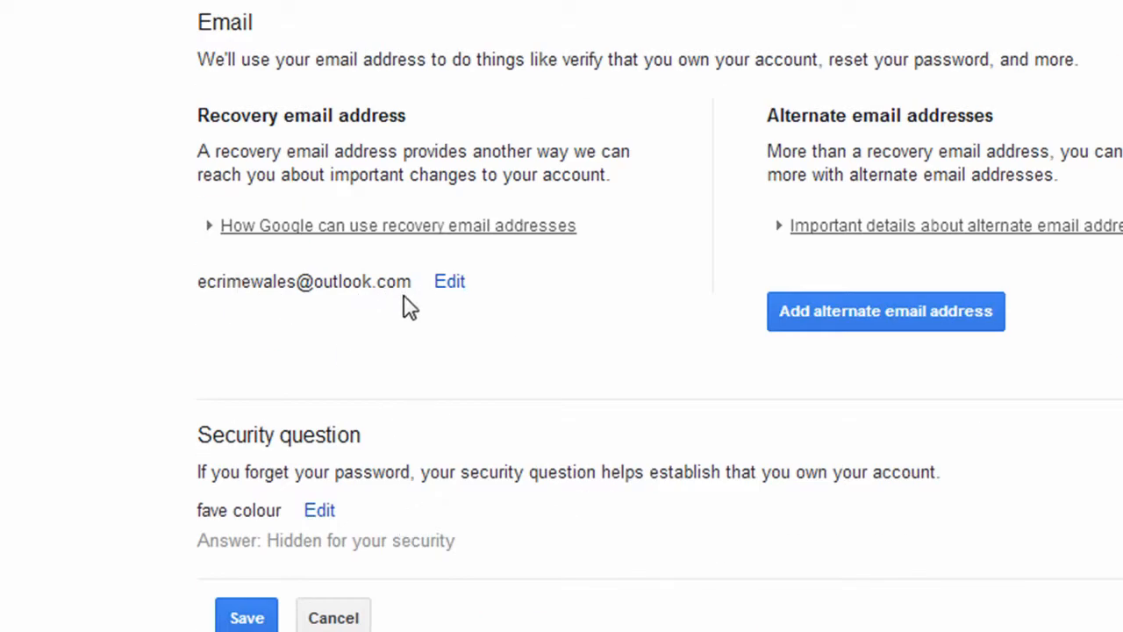
mouse_move(343, 463)
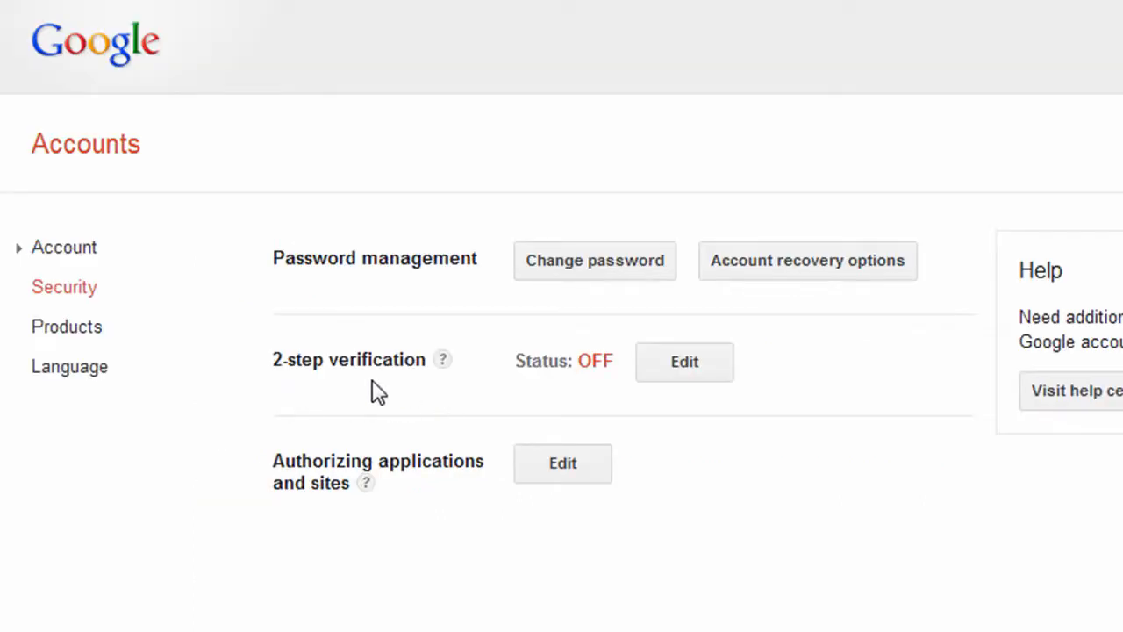
mouse_move(386, 390)
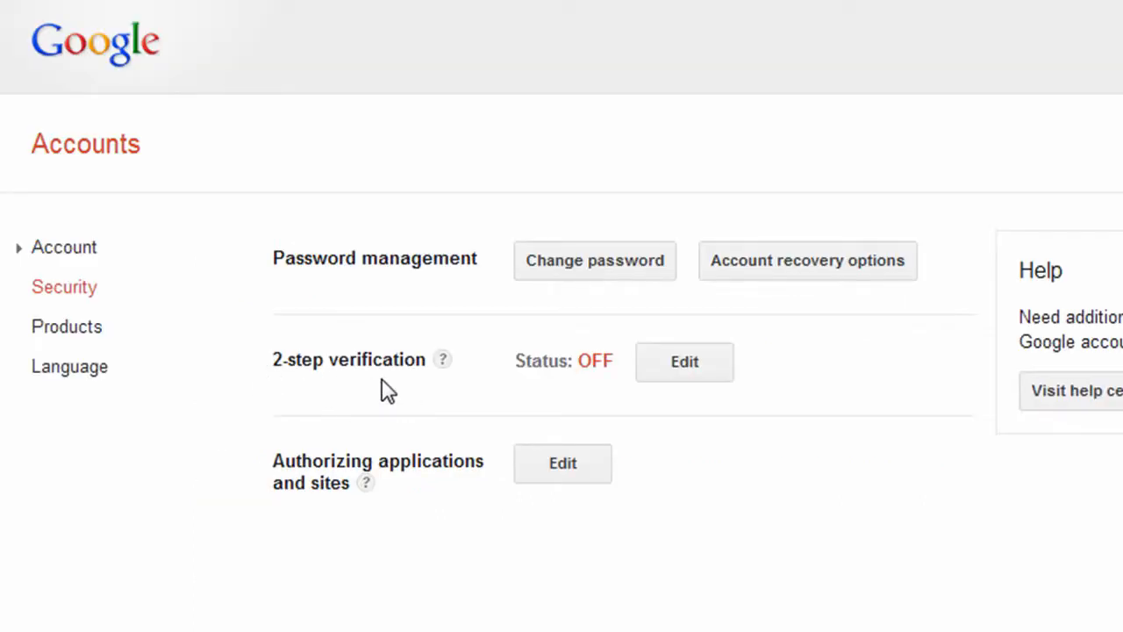
mouse_move(691, 378)
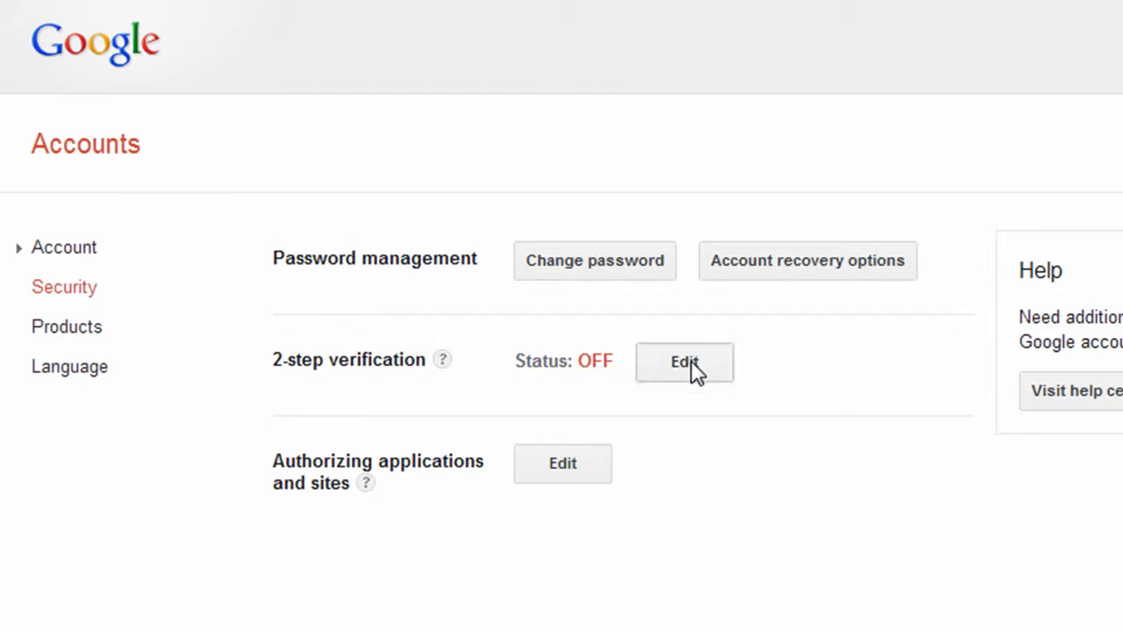
click(684, 362)
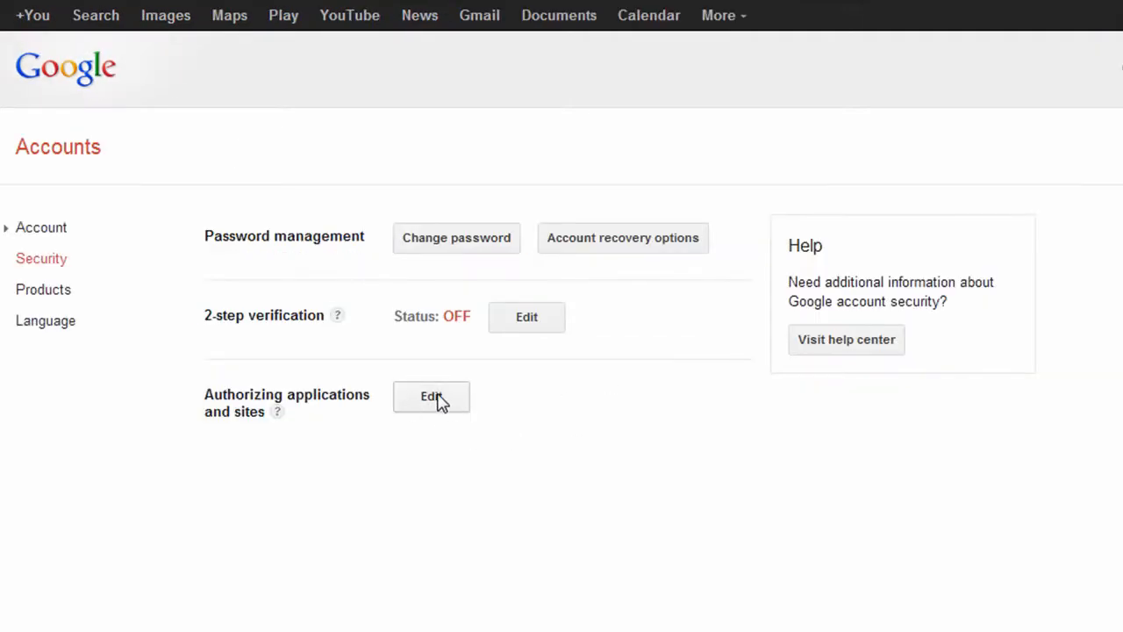
click(431, 397)
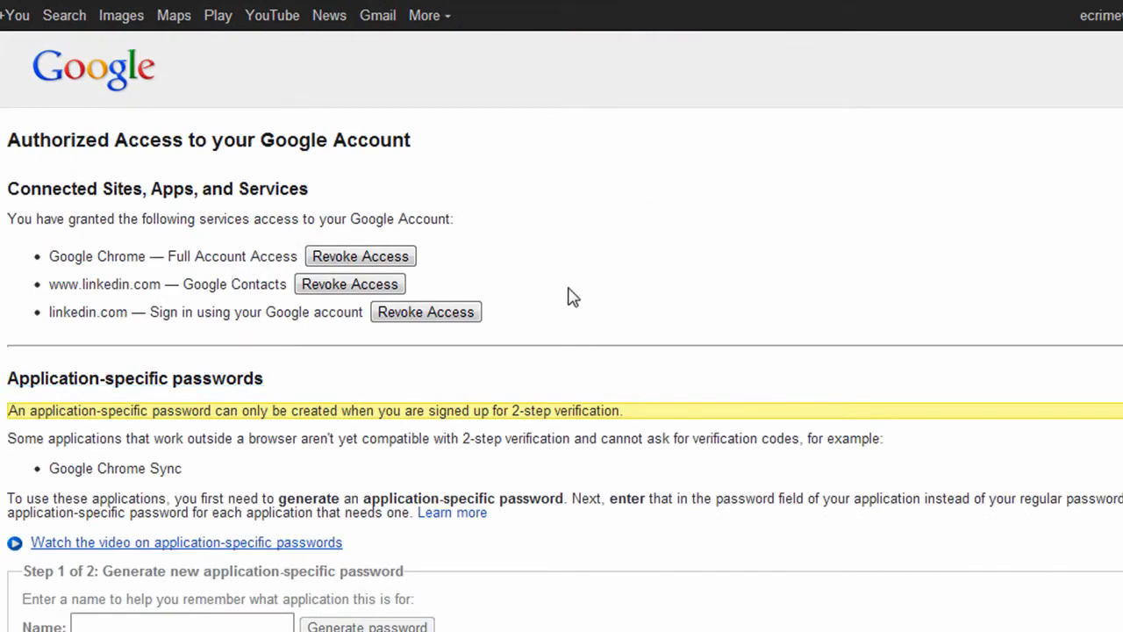
mouse_move(562, 318)
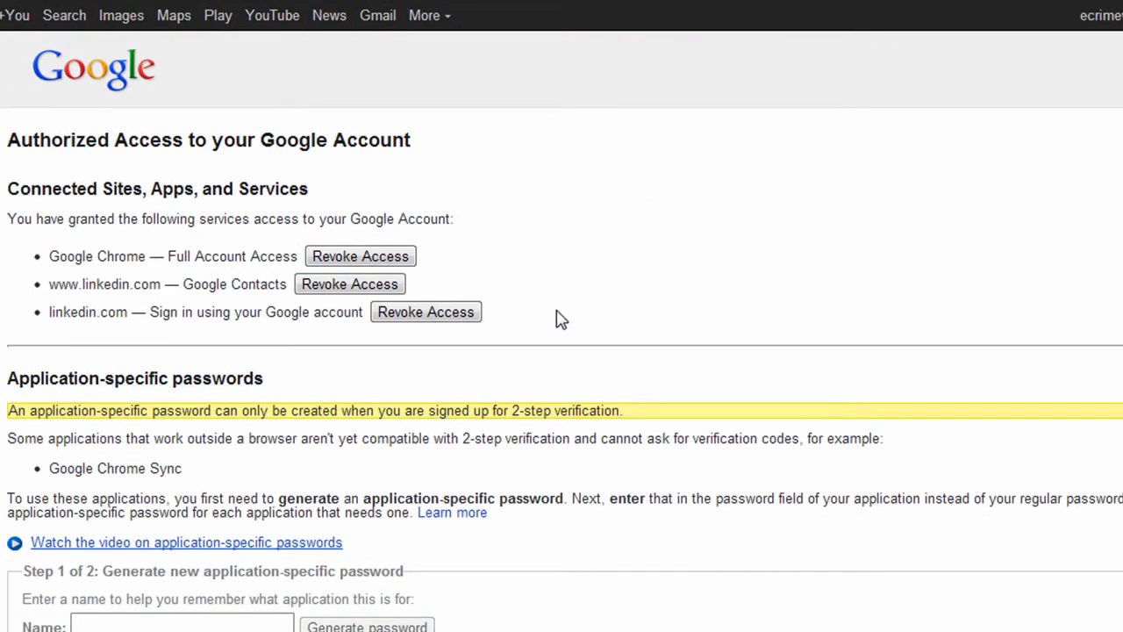
scroll(down, 3)
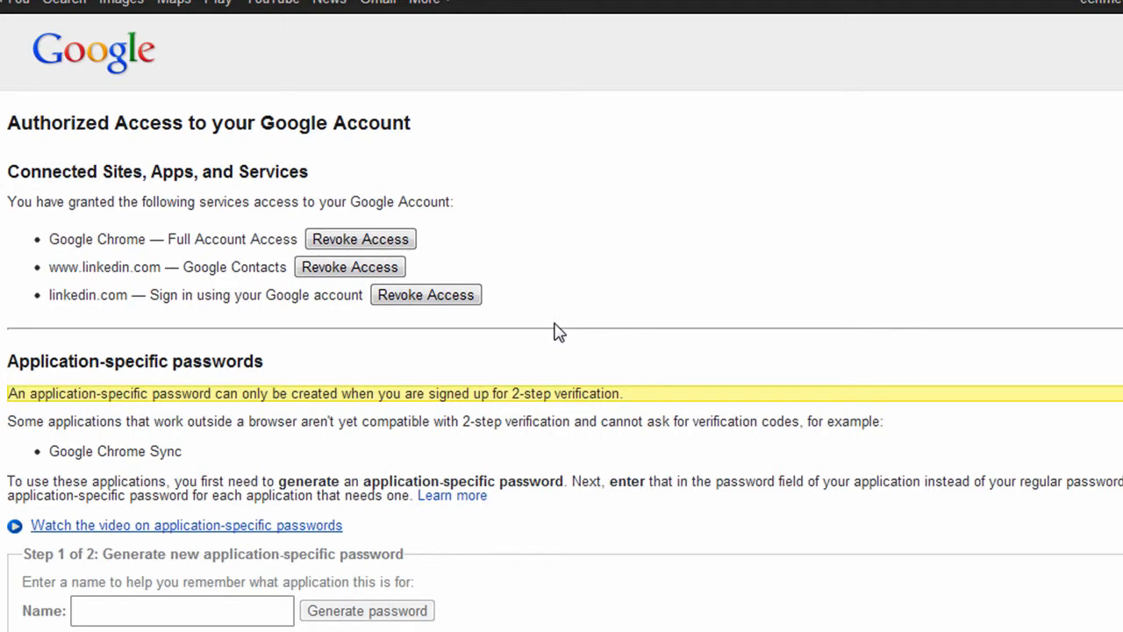
mouse_move(250, 367)
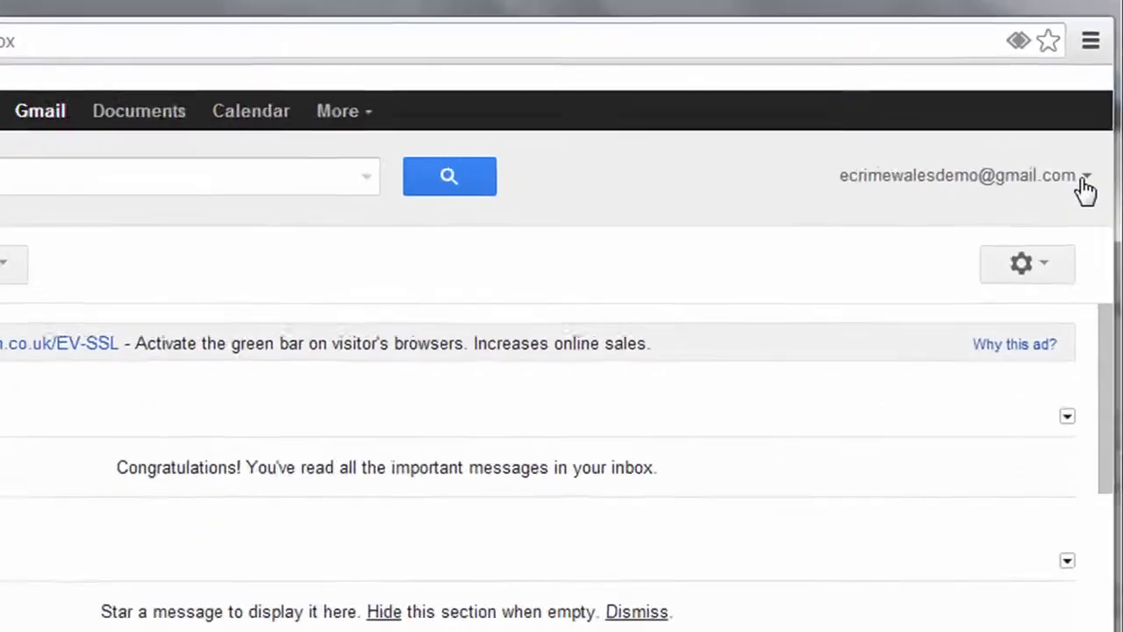
click(1091, 174)
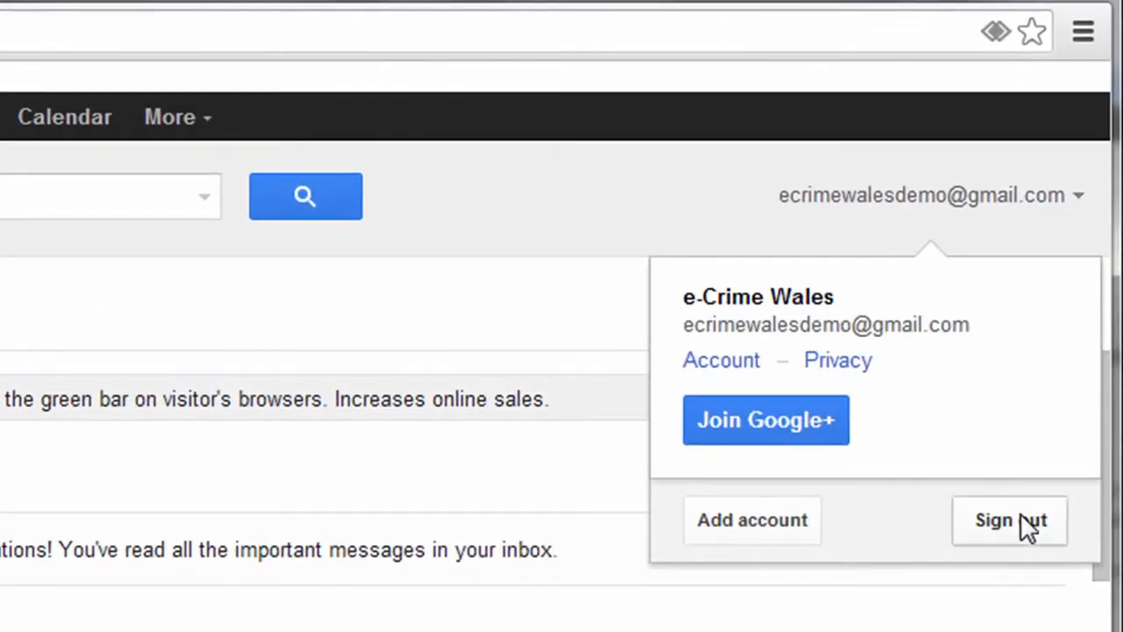